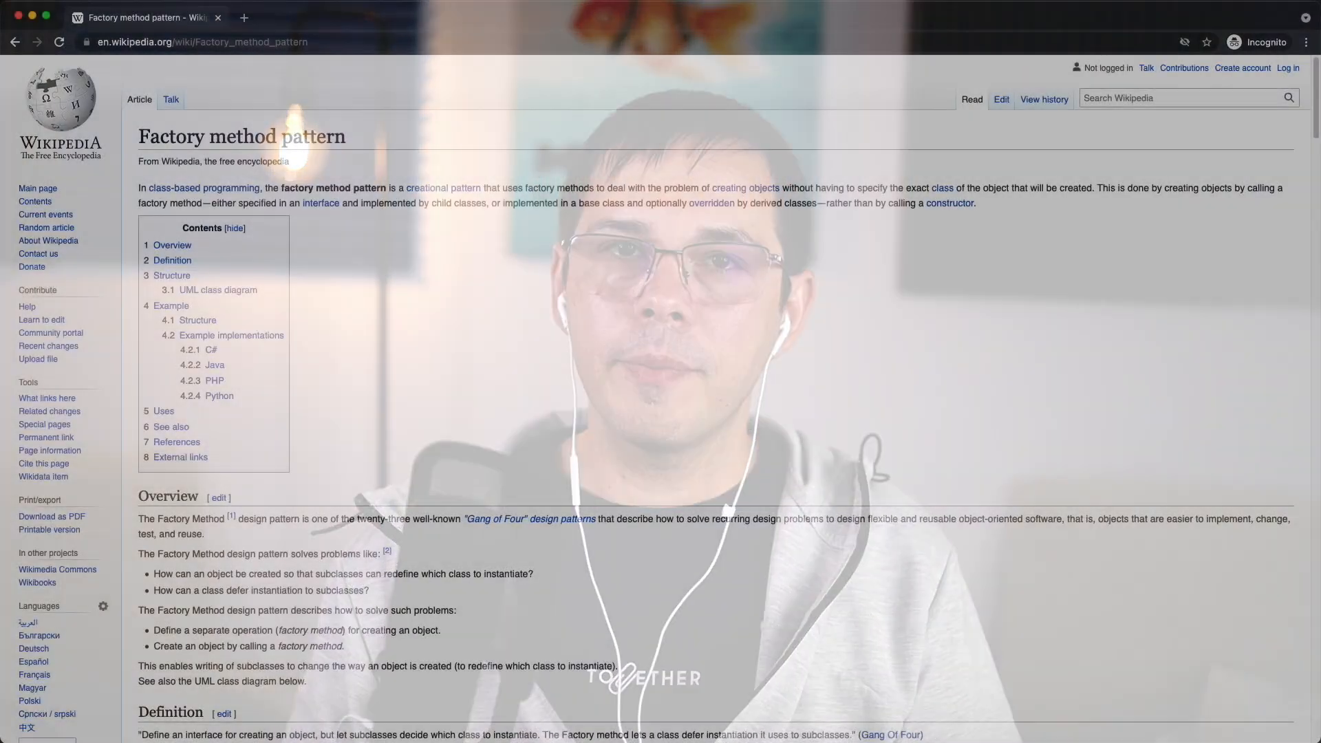
# Follow the rspec-core link under Documentation to load its rubydoc.info API page
pyautogui.scroll(-3)
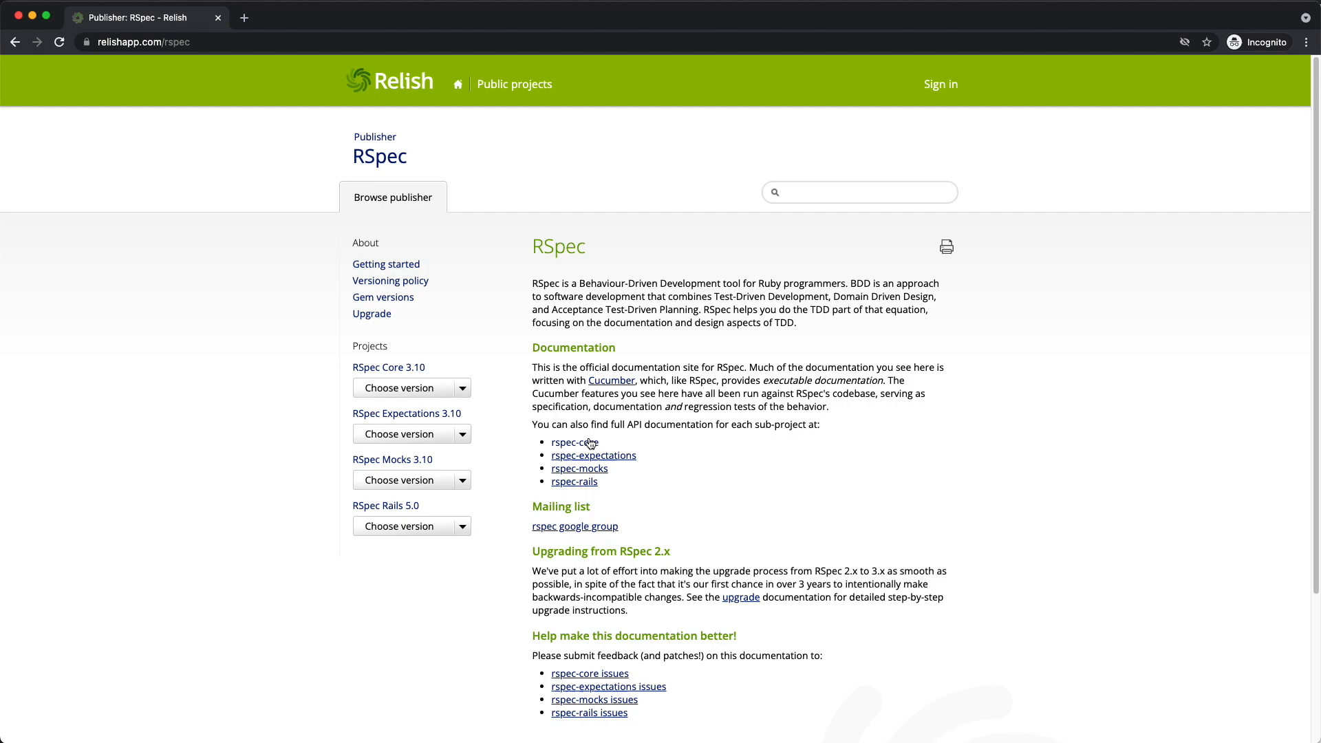
pyautogui.click(572, 442)
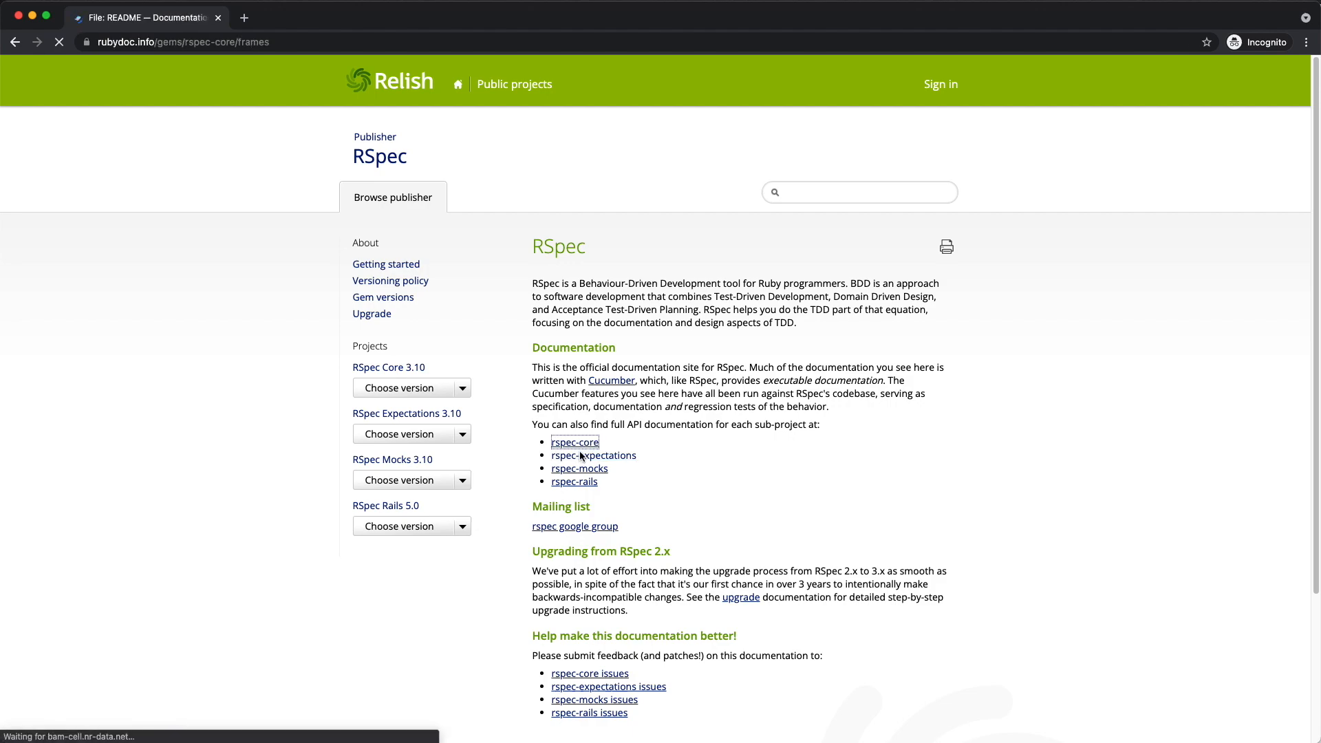